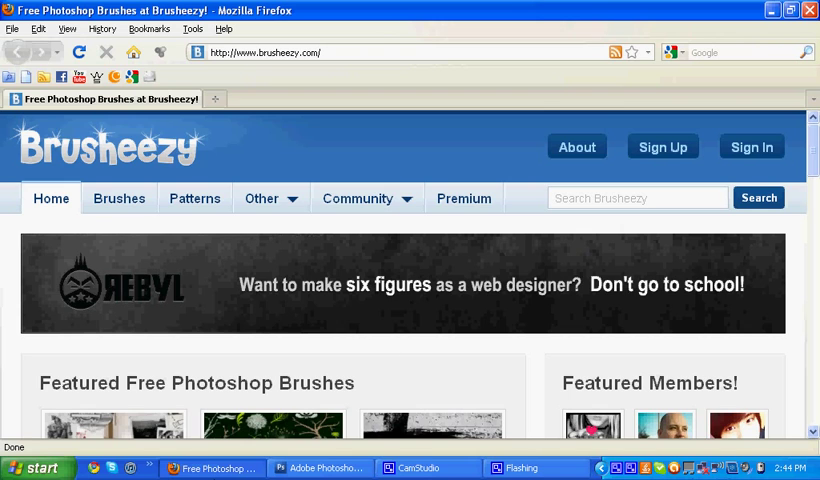
From the Brusheezy brushes listing, open the '16 simple abstract brushes' set page
scroll("down", 3)
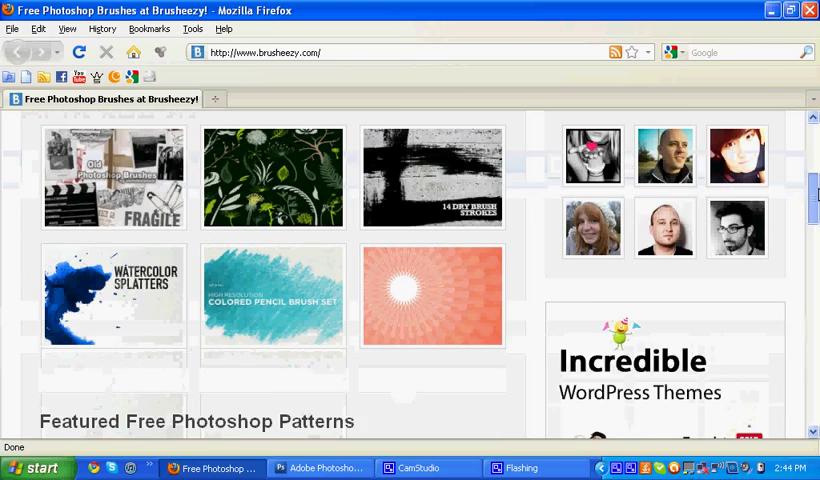
scroll("up", 3)
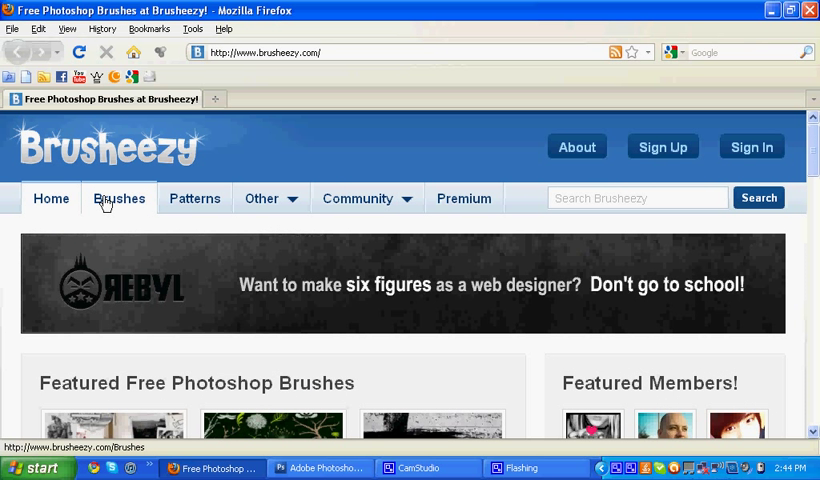
left_click(118, 198)
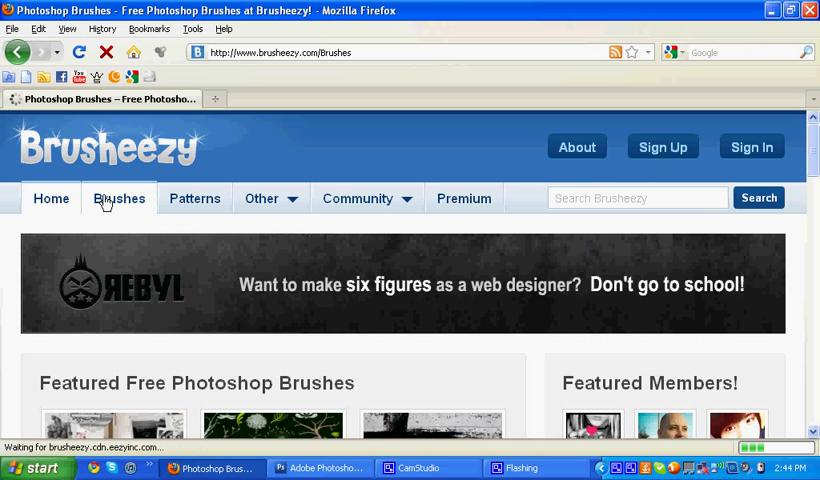
left_click(118, 198)
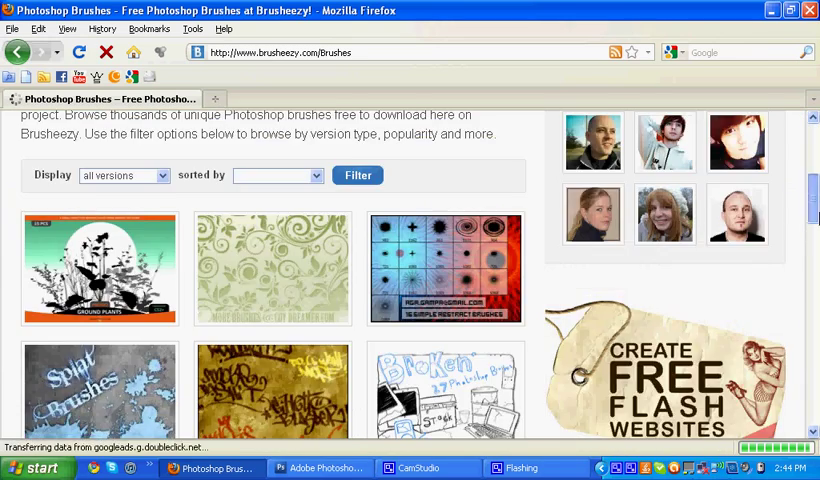
scroll("down", 3)
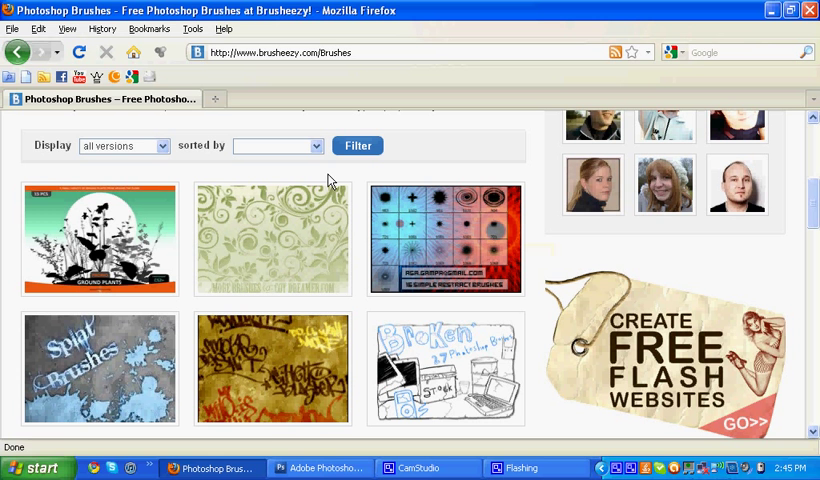
left_click(446, 240)
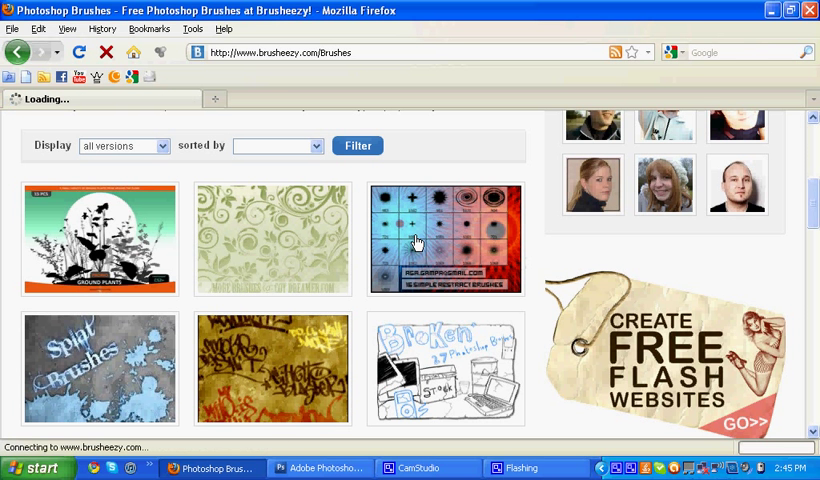
left_click(446, 238)
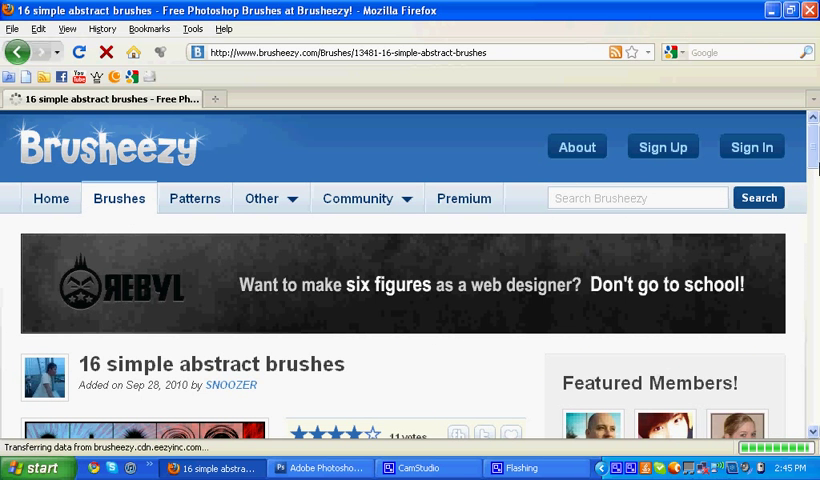
Scroll down the set's page to its full-size colorful preview image
scroll("down", 3)
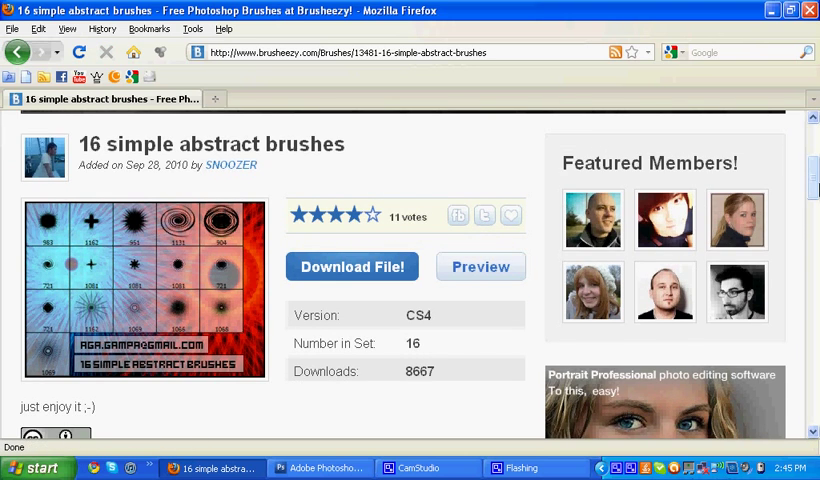
scroll("down", 3)
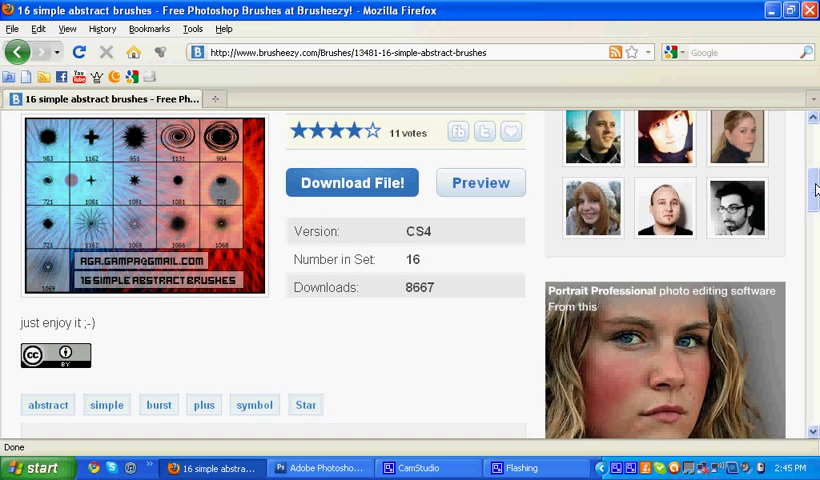
scroll("down", 3)
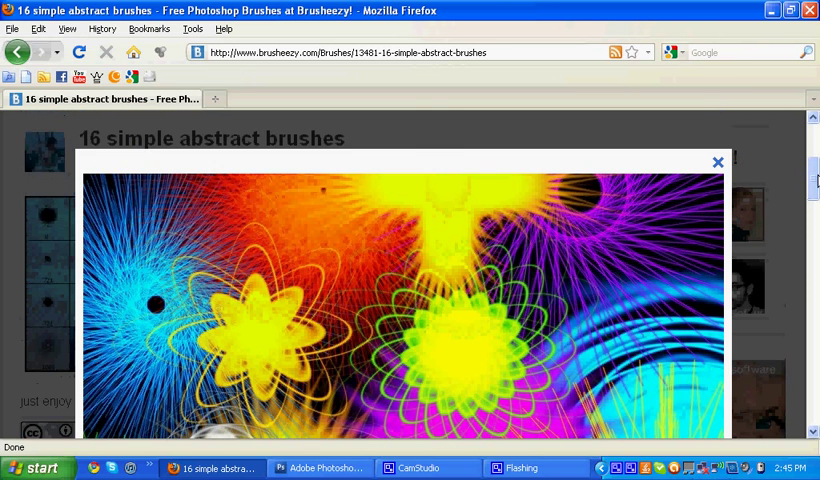
Close the preview and save the ABSTRAK brushes zip to disk, dismissing the Downloads window
left_click(718, 160)
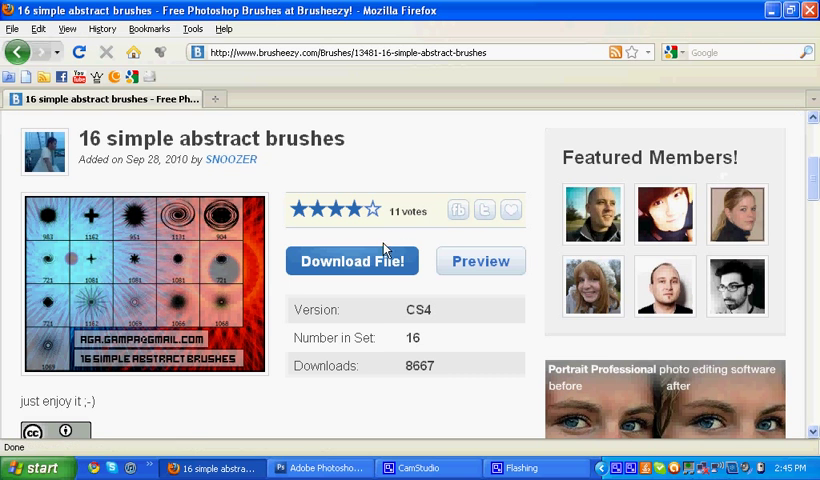
left_click(352, 260)
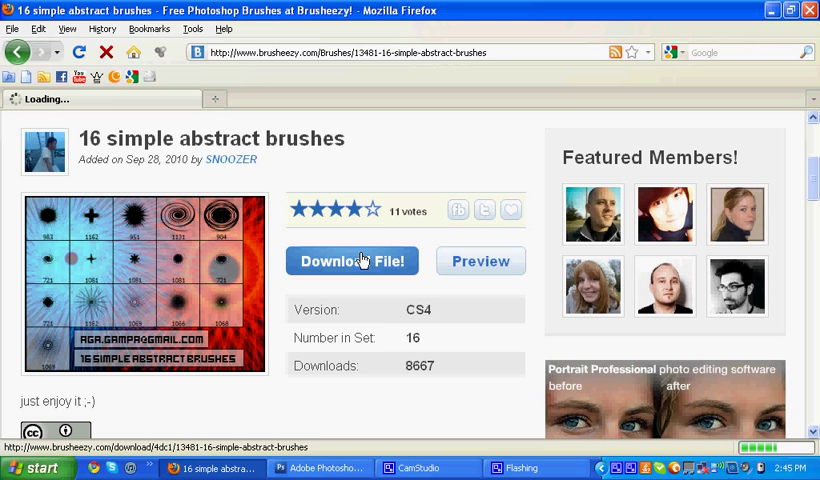
left_click(352, 260)
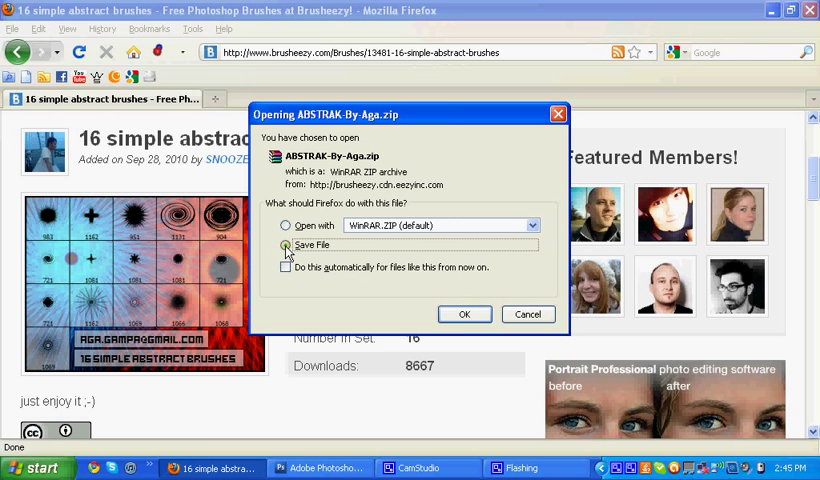
left_click(286, 244)
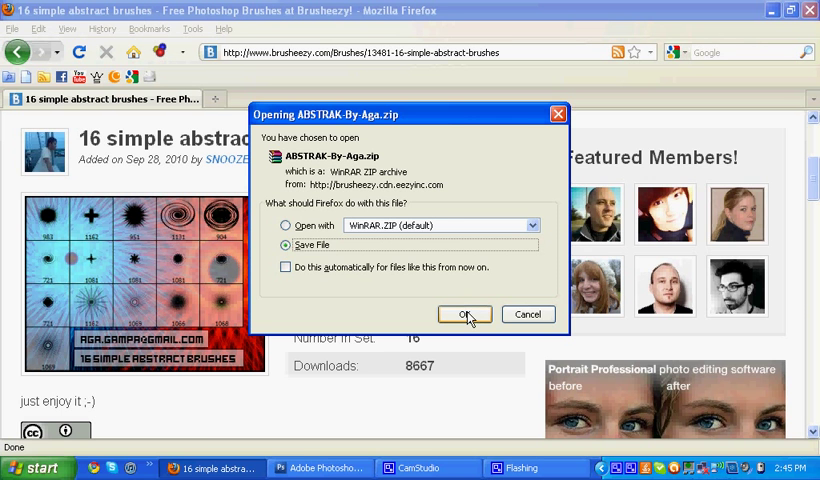
left_click(462, 314)
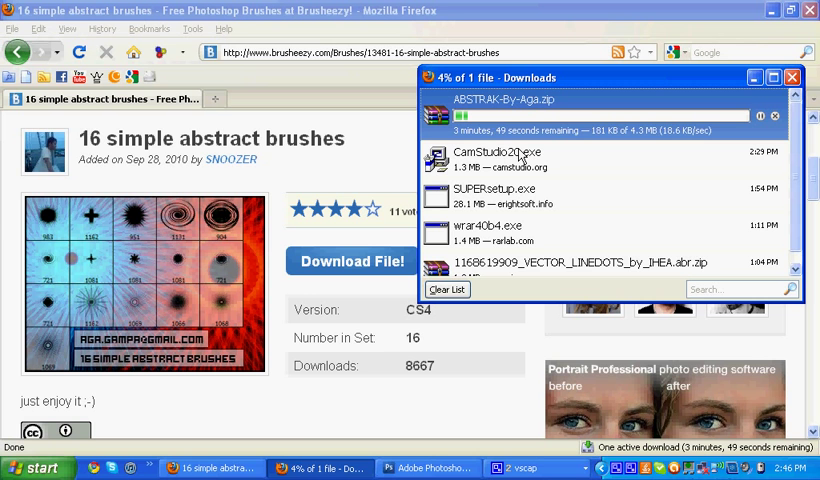
mouse_move(548, 148)
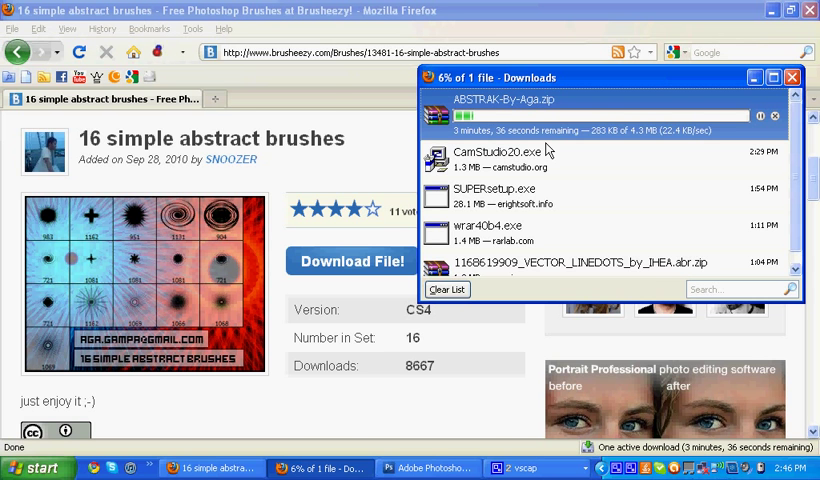
left_click(790, 76)
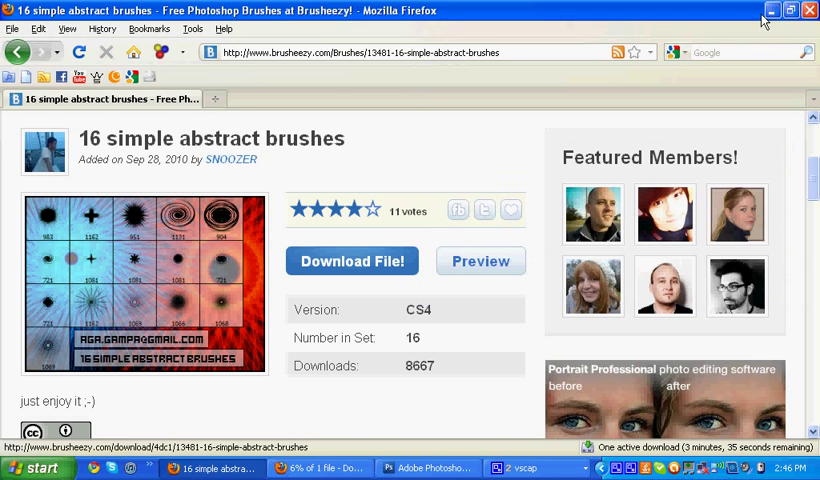
left_click(768, 12)
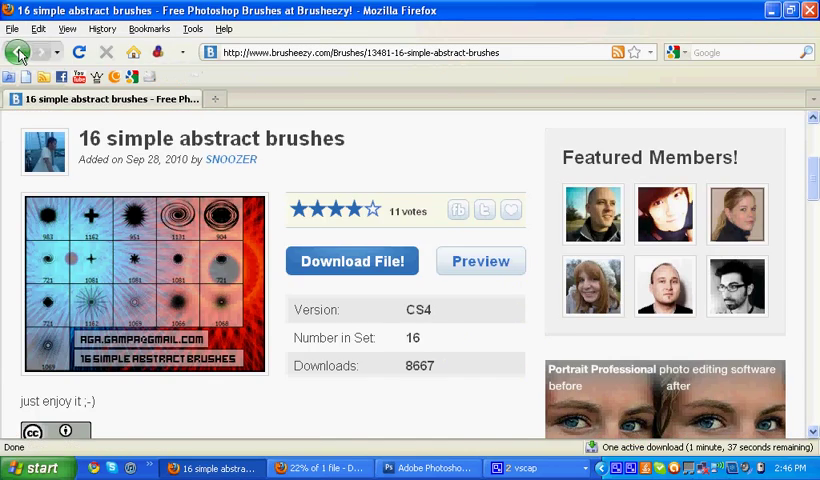
Back on the brushes listing, open the Leaf Silhouettes pack and save its zip to disk
left_click(16, 52)
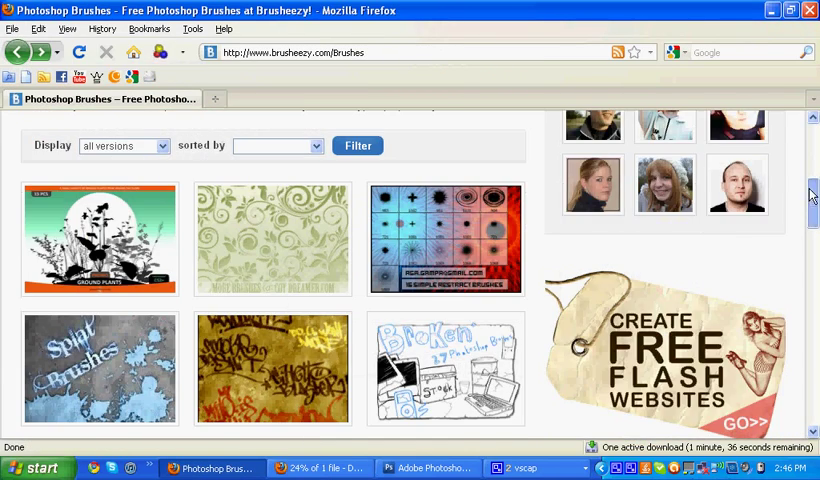
scroll("down", 3)
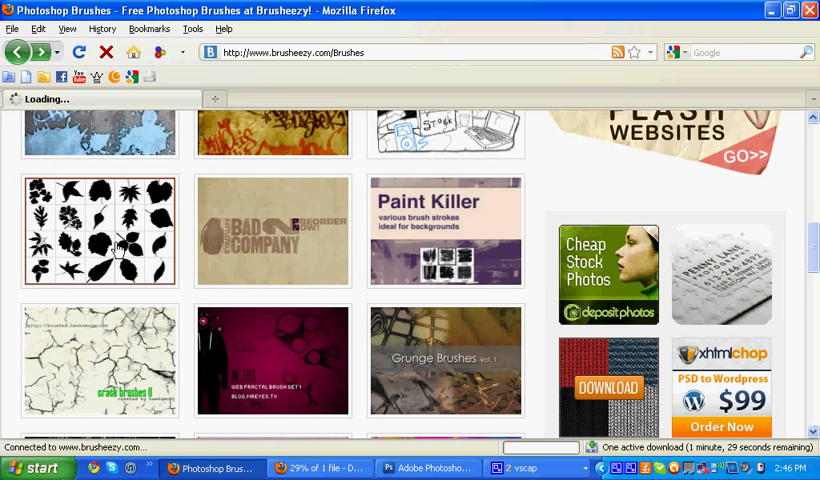
left_click(100, 232)
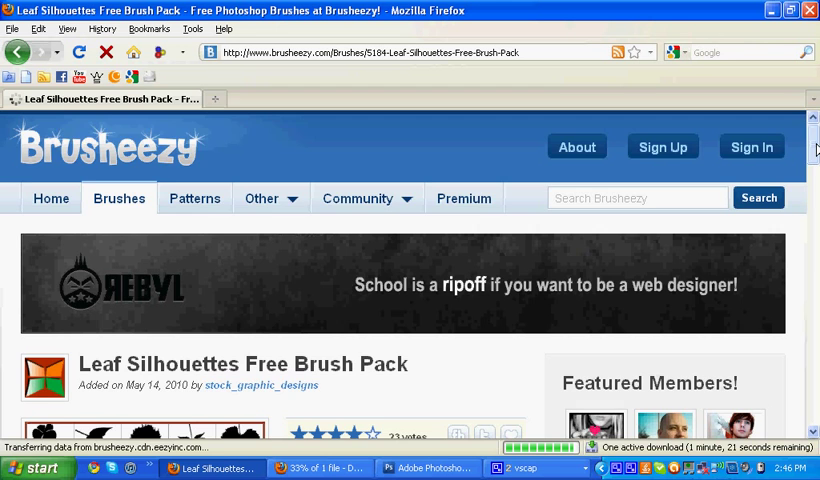
scroll("down", 3)
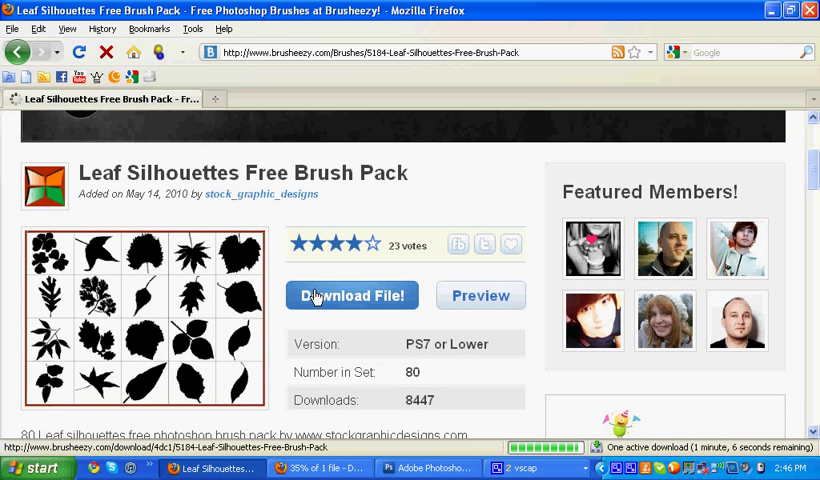
left_click(352, 296)
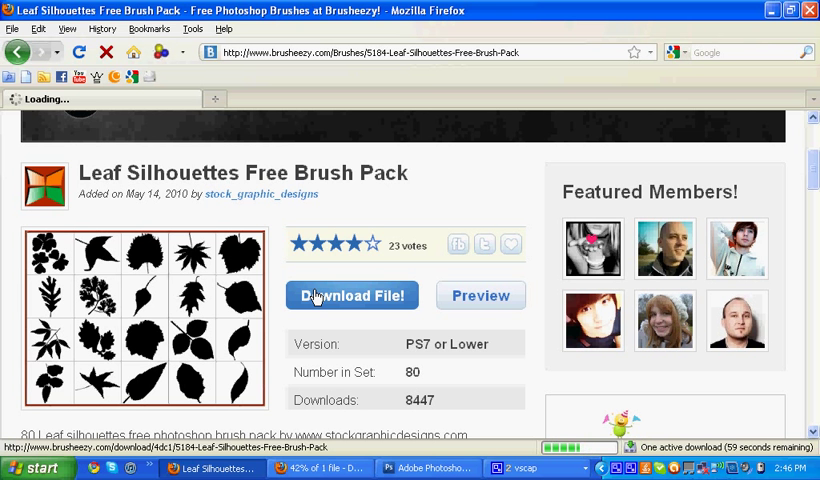
left_click(352, 296)
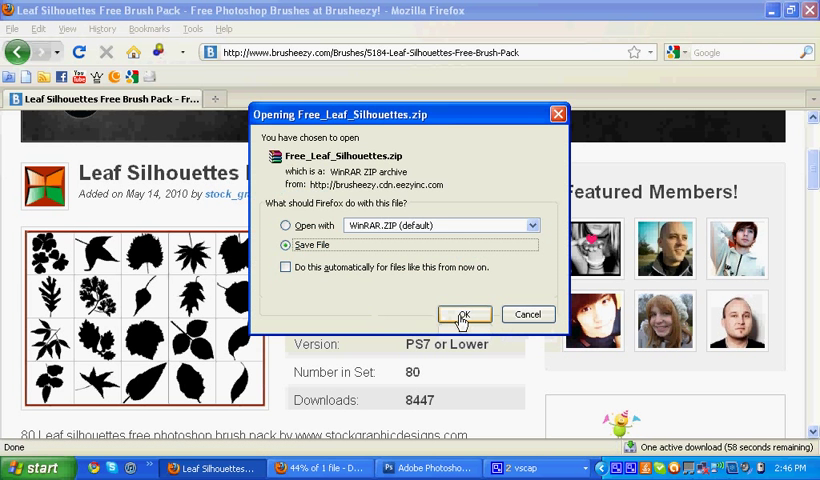
left_click(464, 314)
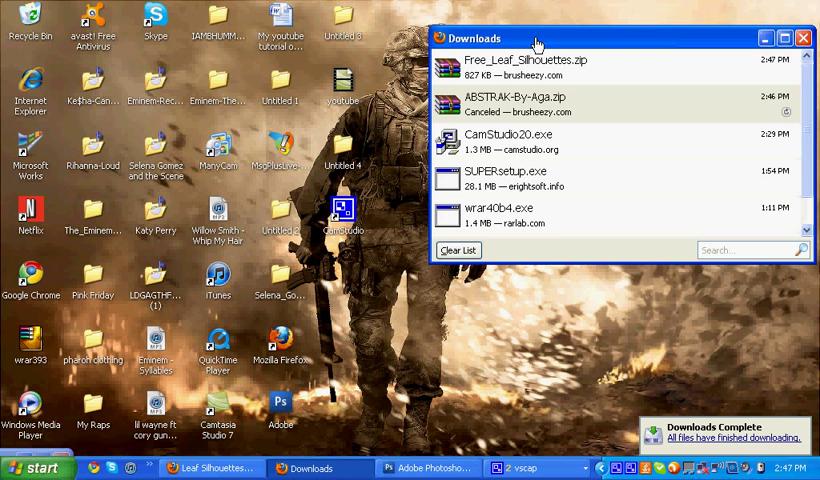
mouse_move(474, 76)
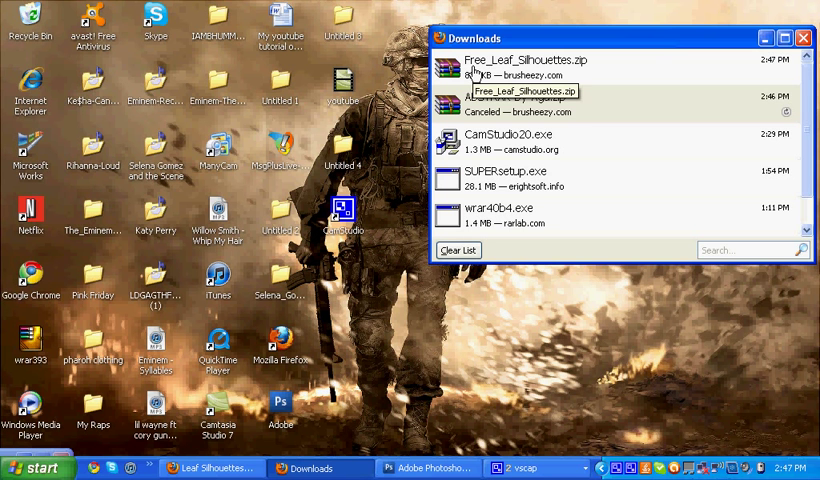
Open Free_Leaf_Silhouettes.zip in WinRAR and take its .abr brush file out to the desktop
left_click(550, 68)
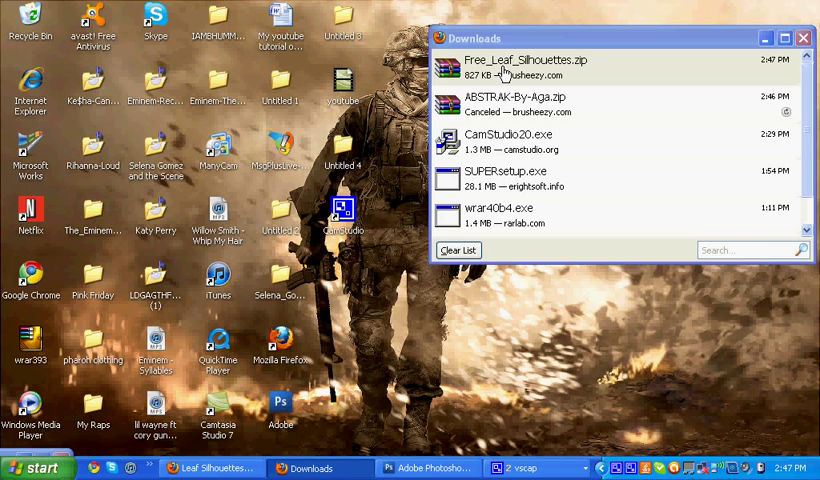
double_click(524, 60)
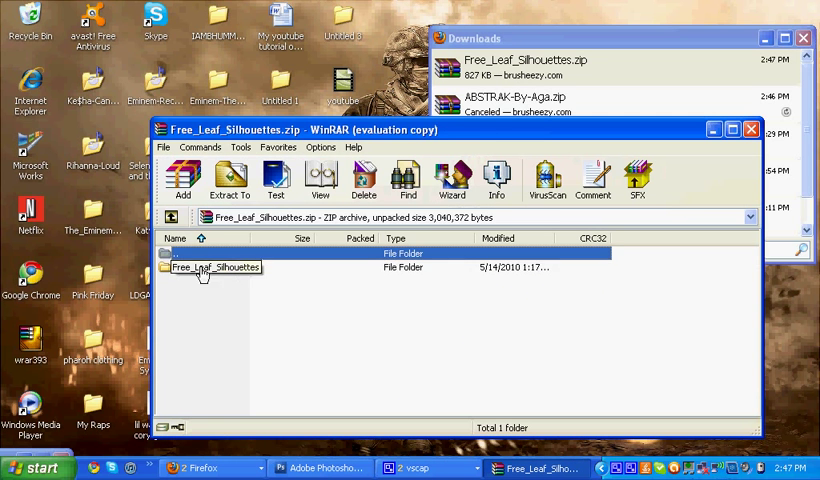
double_click(216, 266)
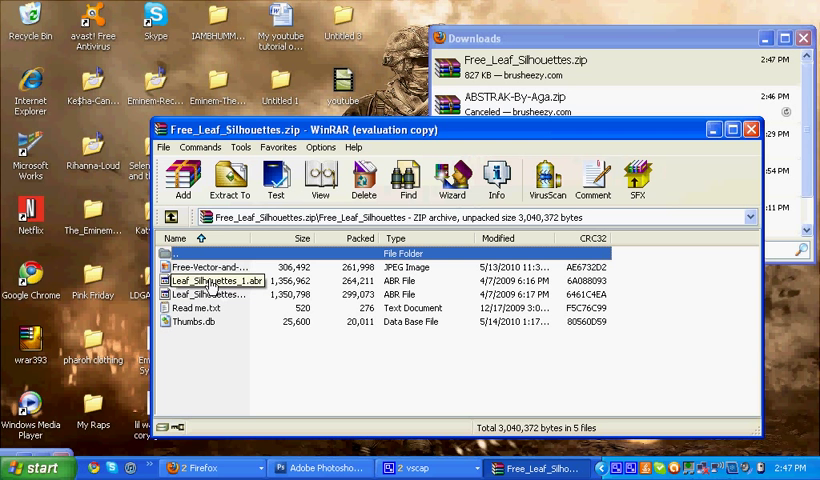
left_click(212, 294)
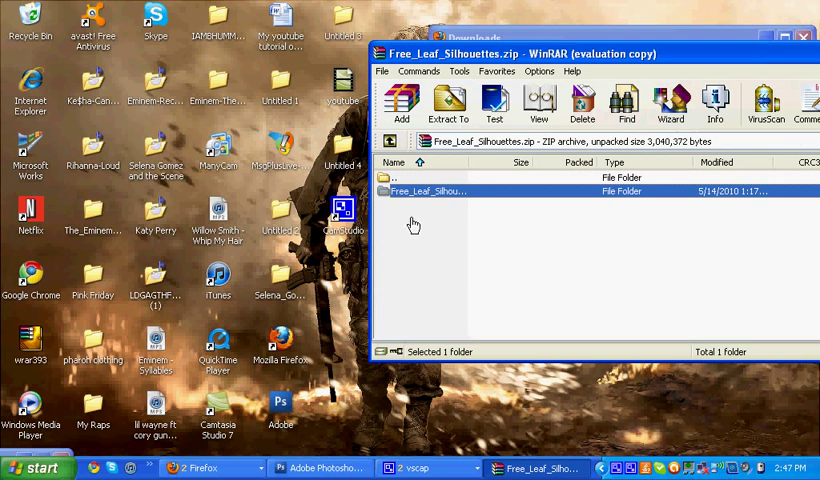
double_click(424, 192)
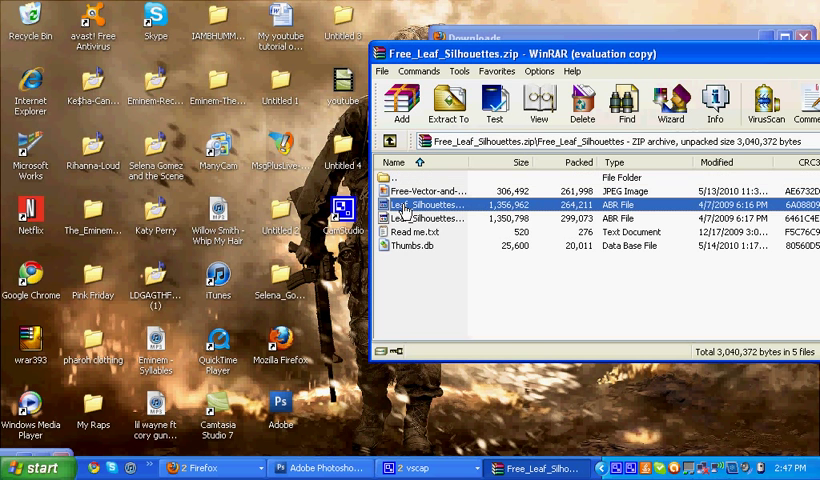
left_click(432, 204)
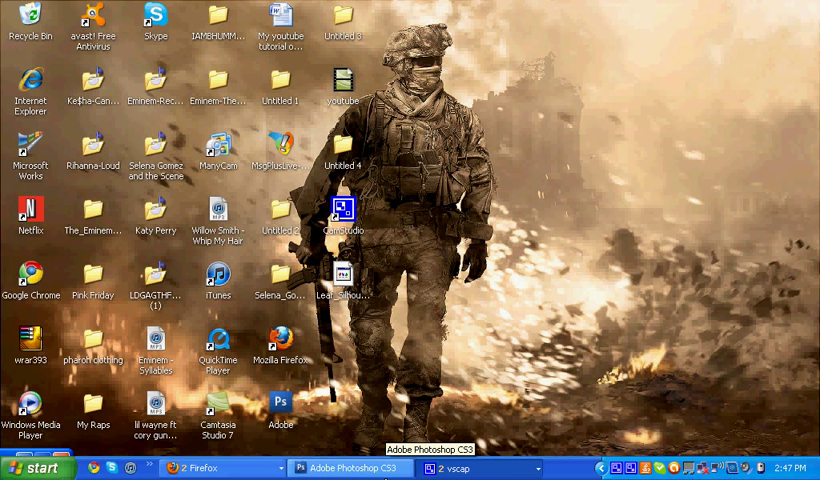
Create a new blank Photoshop document and load Leaf_Silhouettes_1.abr from the Desktop into the brushes
left_click(350, 468)
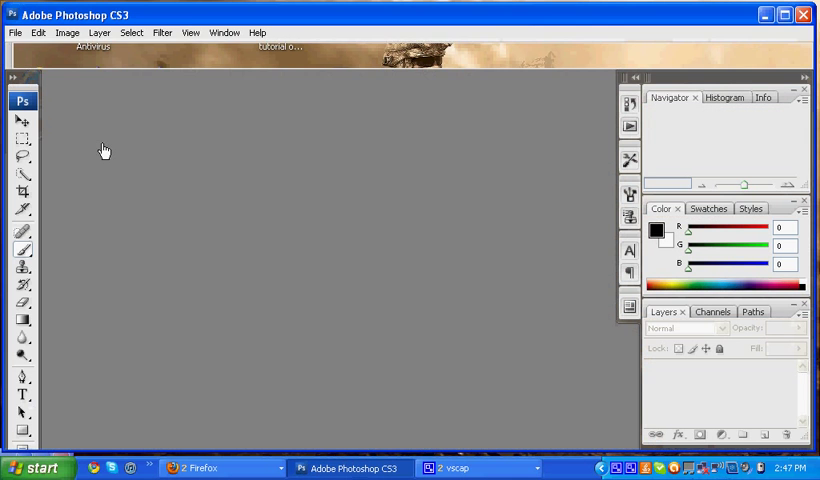
left_click(14, 32)
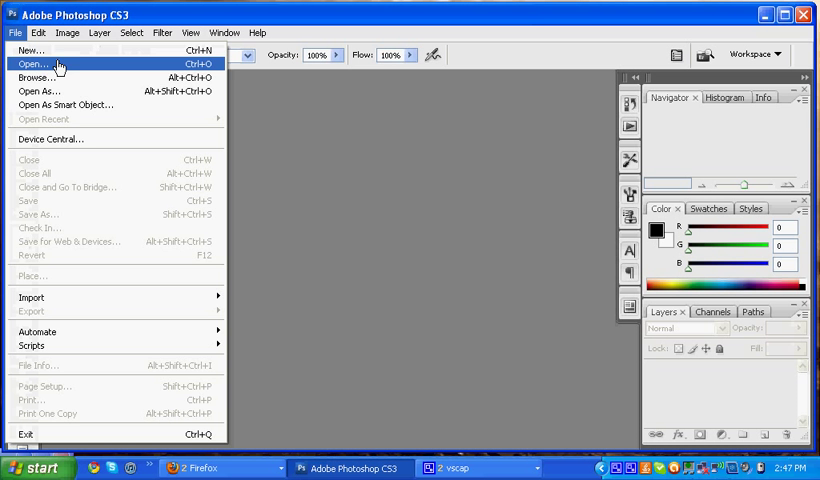
left_click(32, 50)
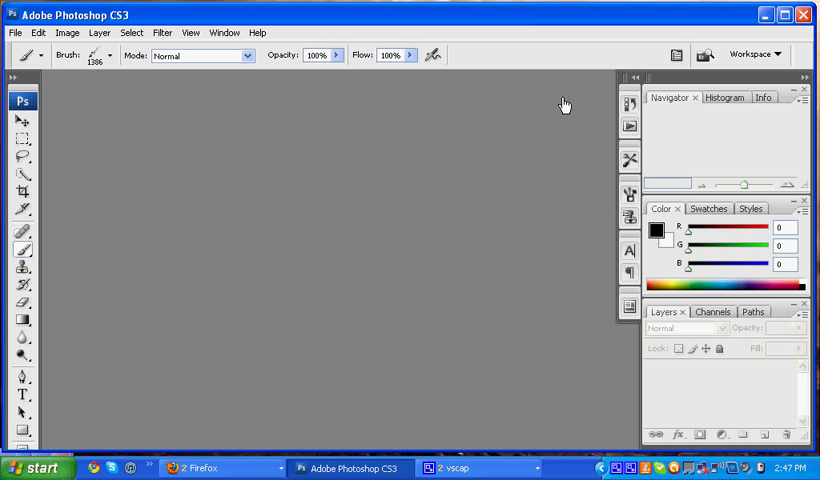
mouse_move(64, 108)
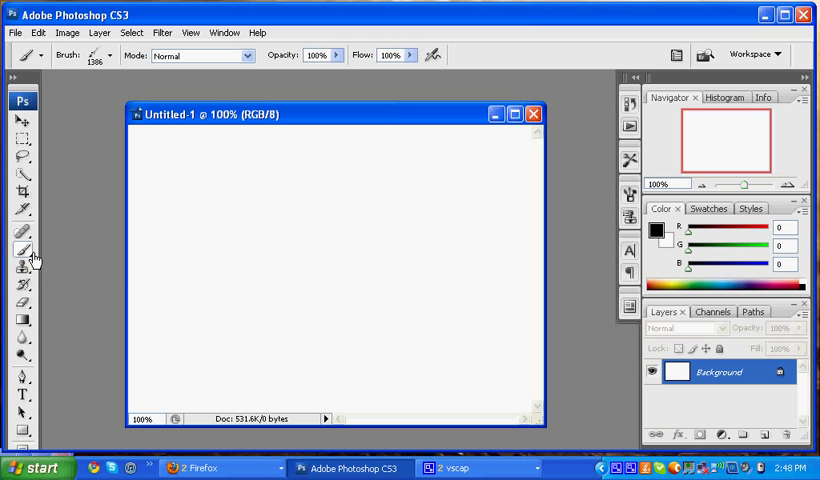
mouse_move(20, 256)
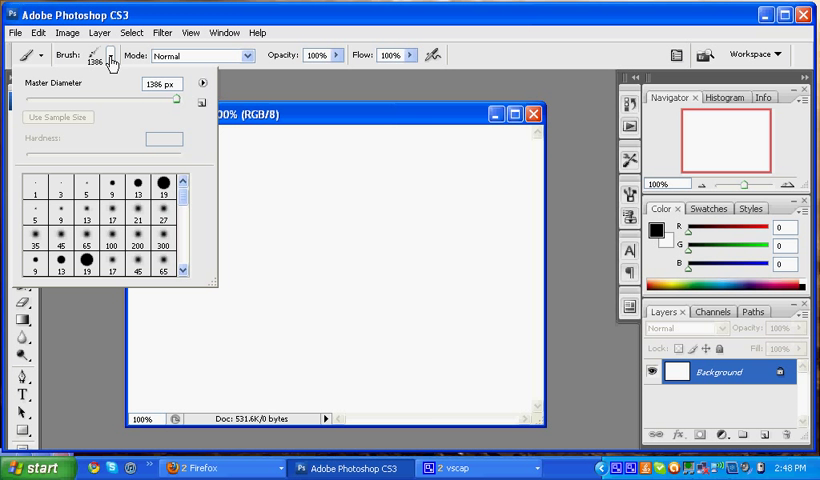
mouse_move(200, 96)
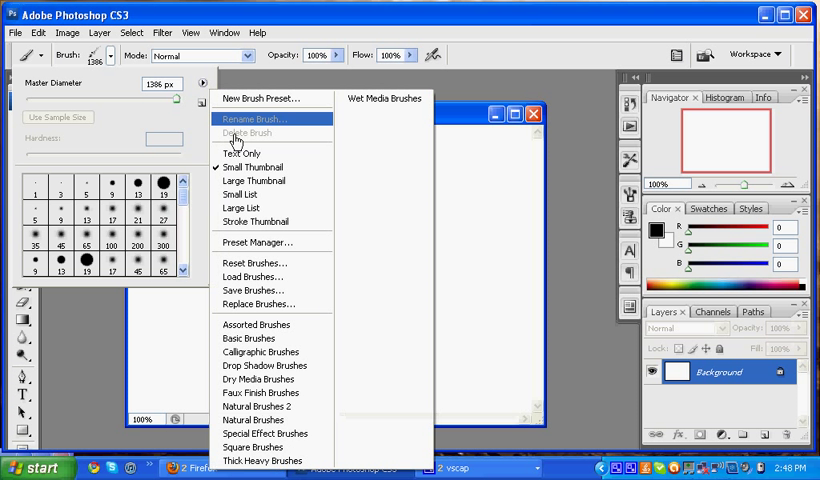
mouse_move(248, 276)
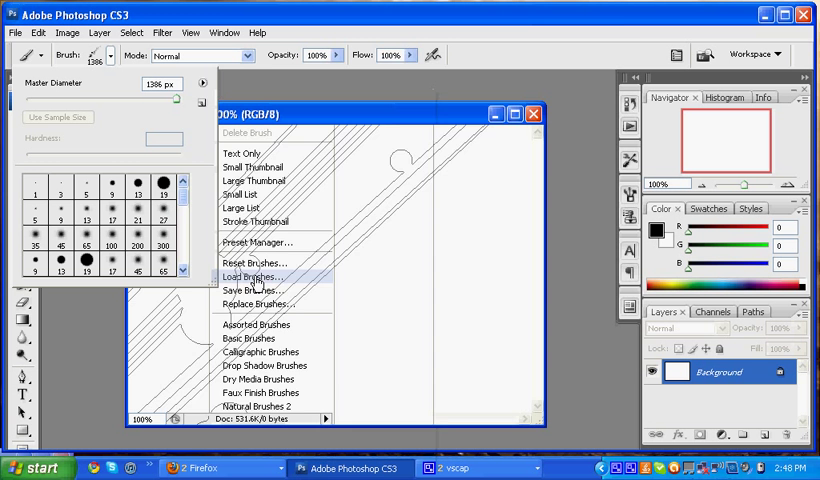
left_click(254, 276)
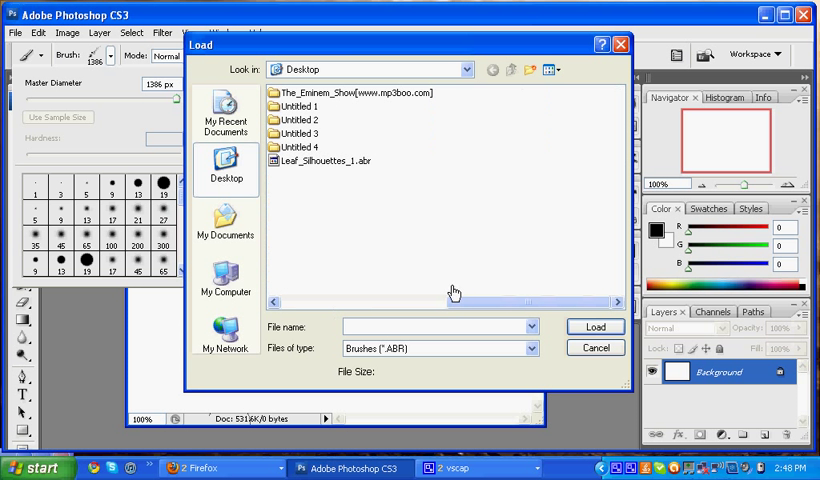
mouse_move(312, 164)
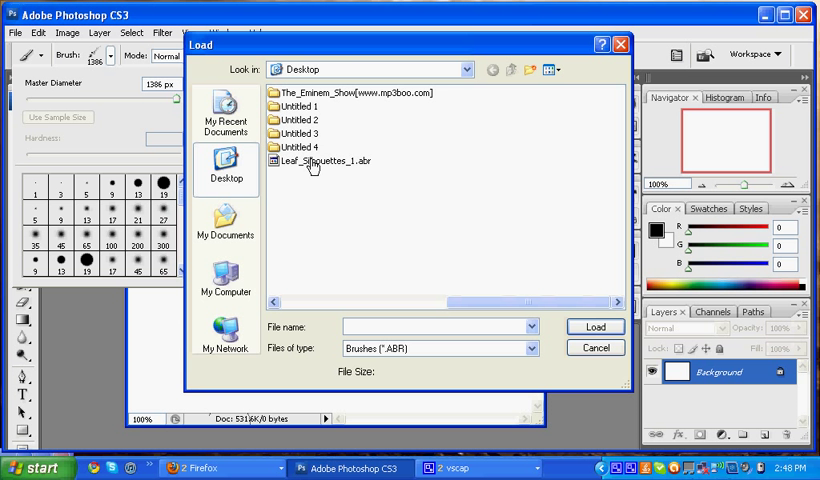
mouse_move(368, 176)
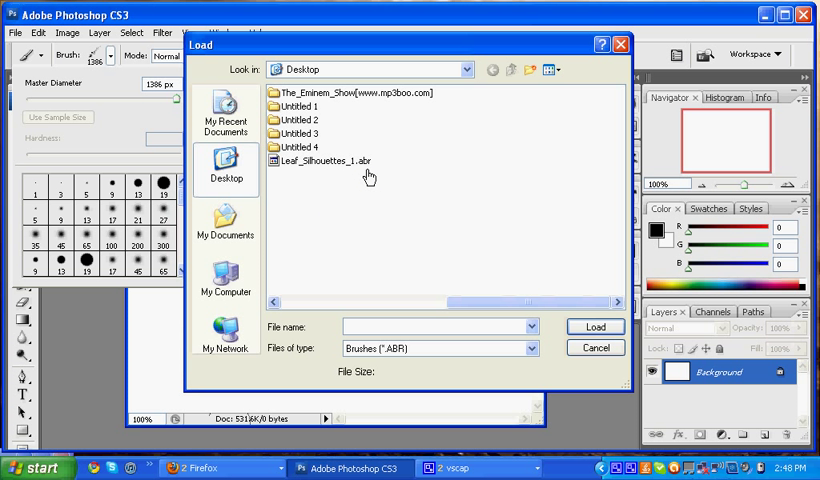
mouse_move(364, 174)
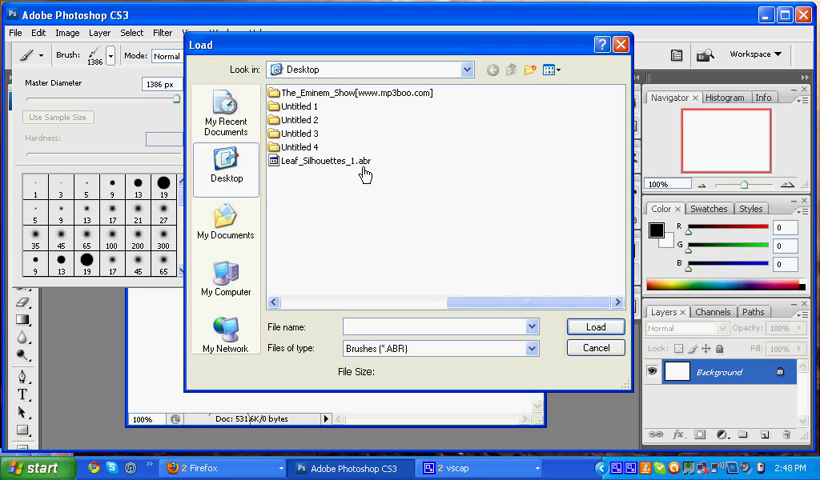
mouse_move(362, 164)
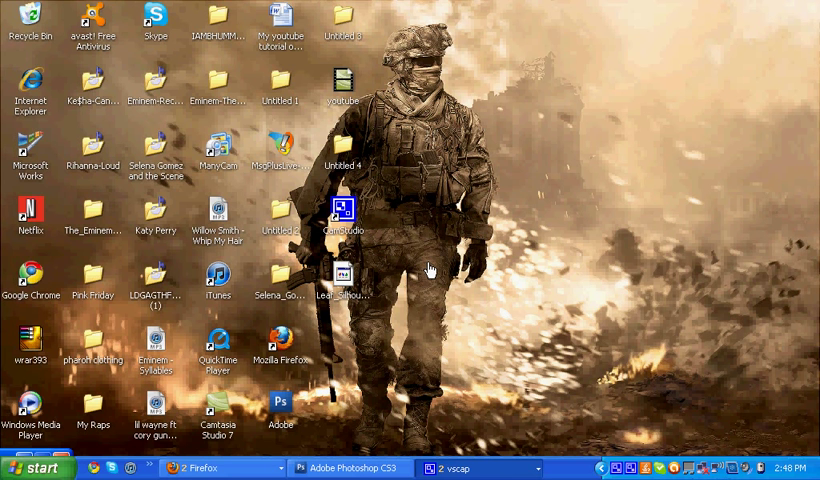
mouse_move(222, 468)
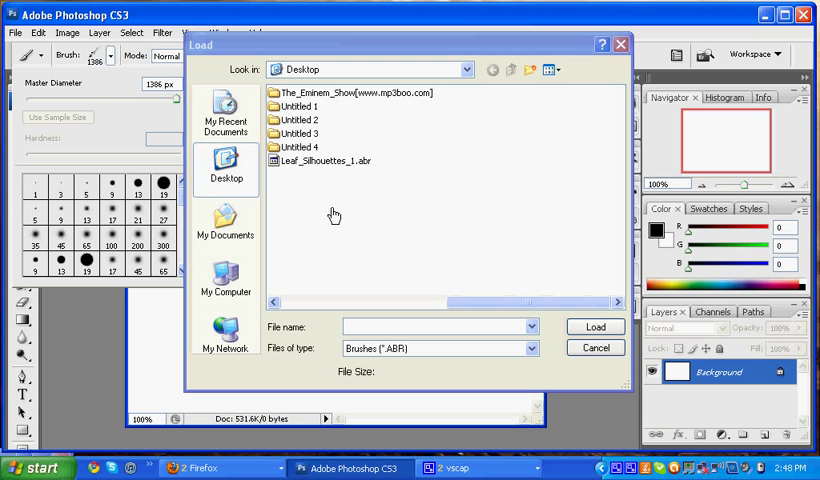
mouse_move(320, 160)
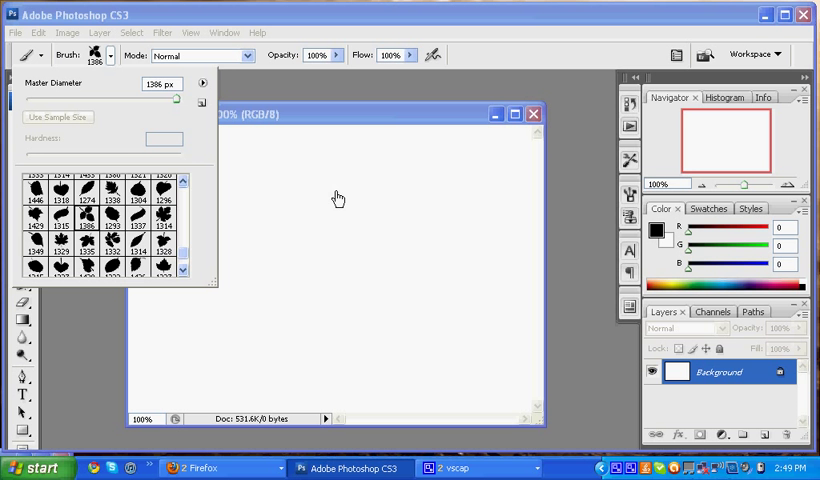
Stamp large black leaf shapes across the canvas with the leaf brush
left_click(336, 196)
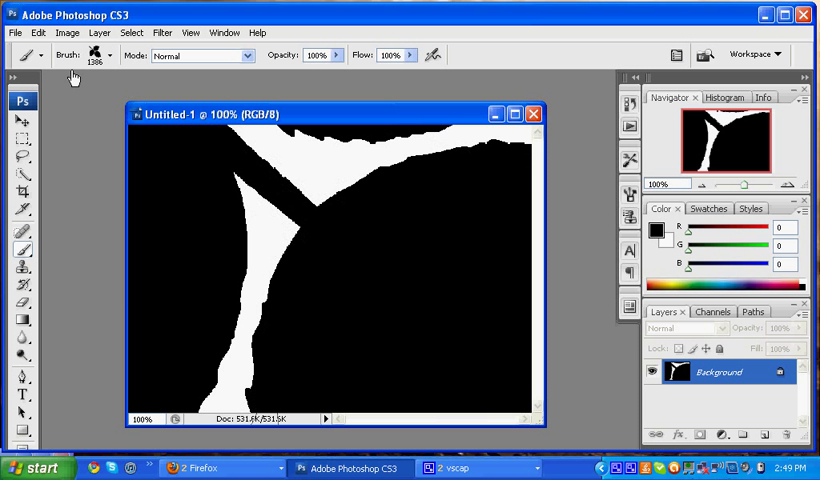
left_click(110, 56)
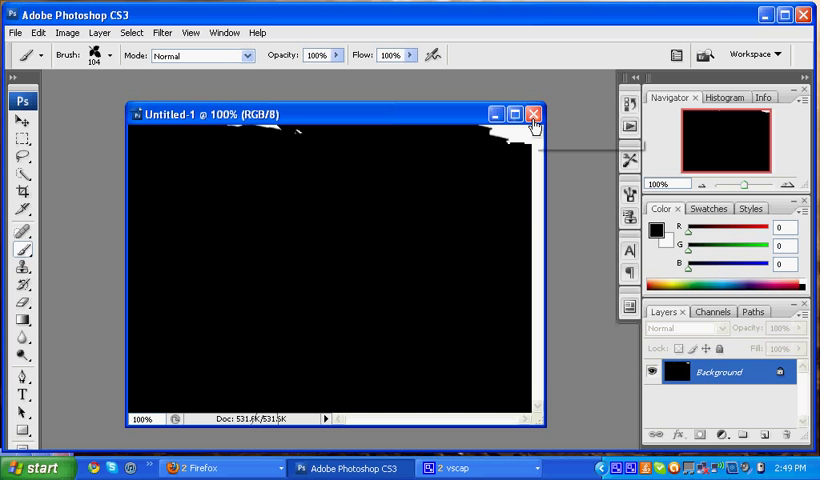
Close the painted document without saving it, returning to Firefox
left_click(532, 114)
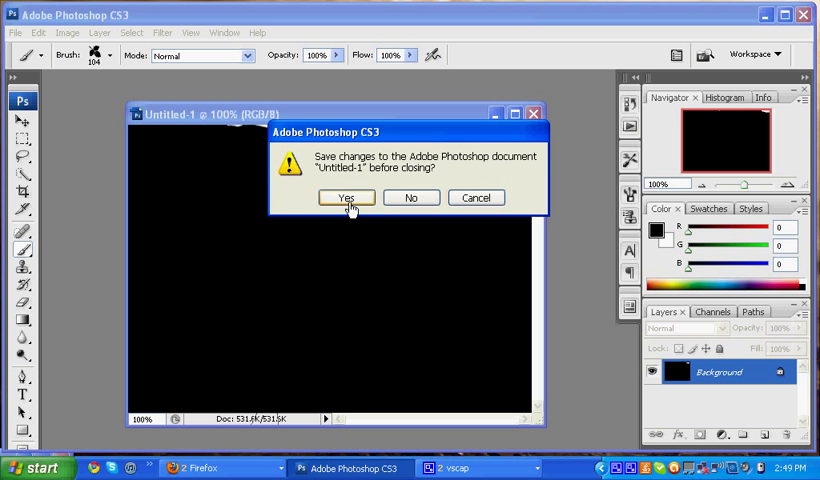
left_click(344, 196)
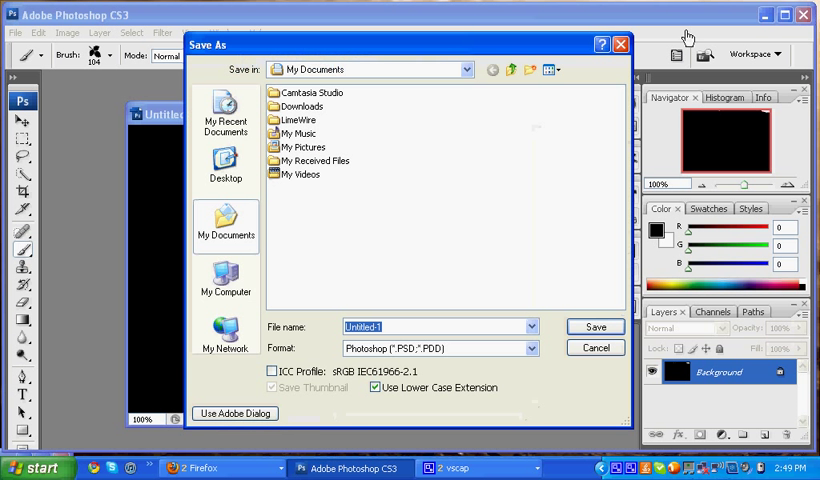
left_click(596, 348)
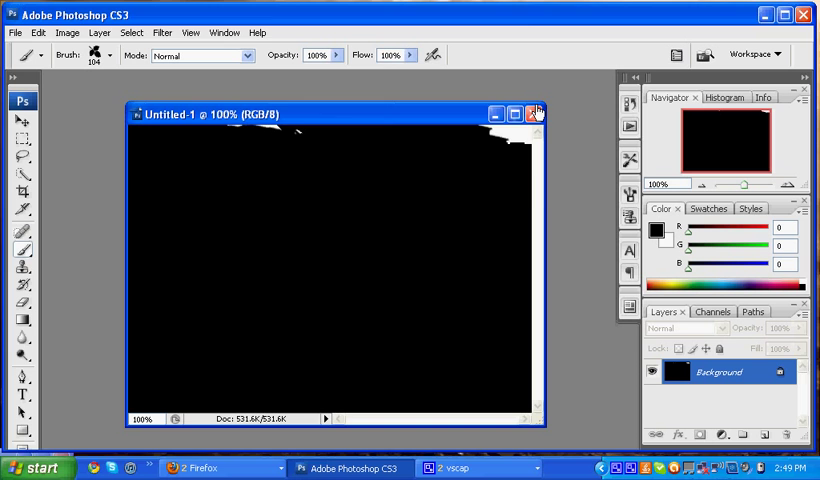
left_click(536, 112)
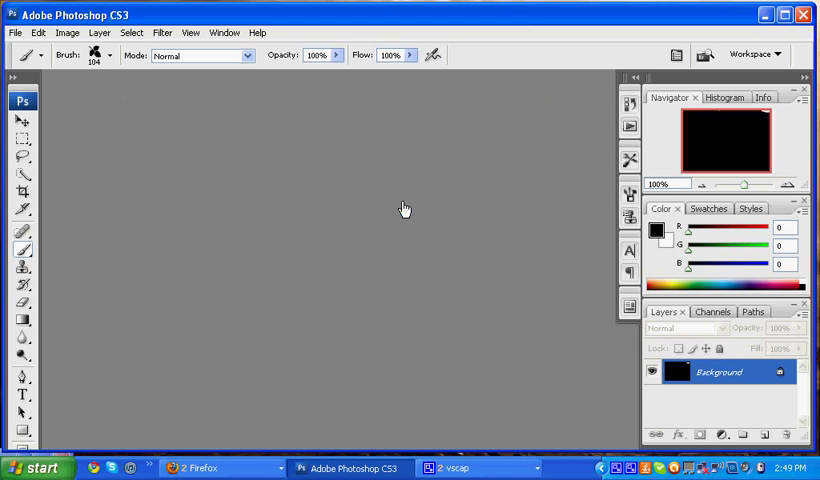
left_click(784, 14)
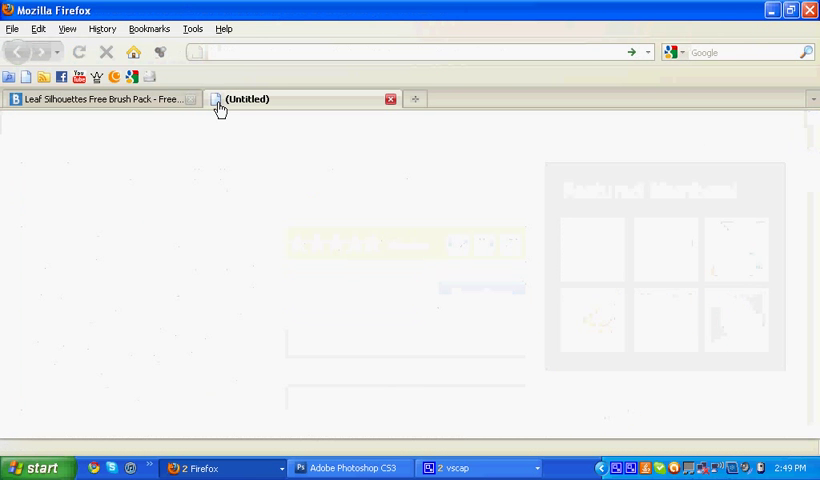
Google 'winrar free download' and open the RARLAB WinRAR archiver download page
type("google.com/search?ie=UTF-8&oe=UTF-8&sourceid=navclient&gfns=1&q=google")
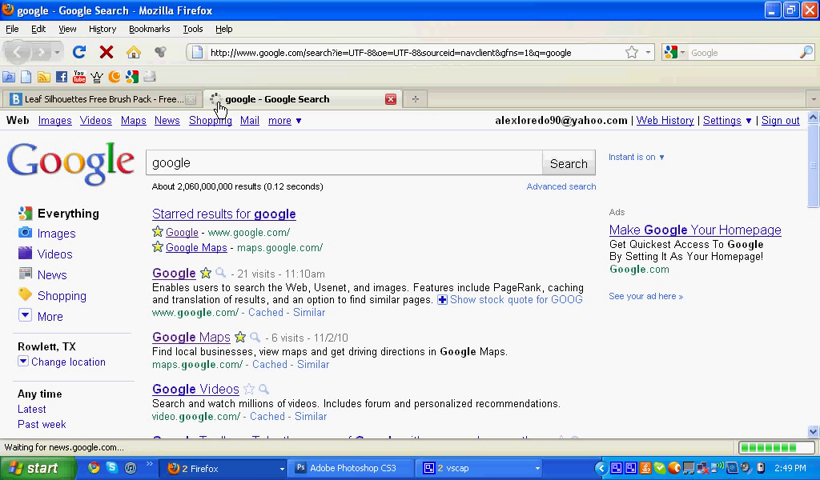
left_click(172, 272)
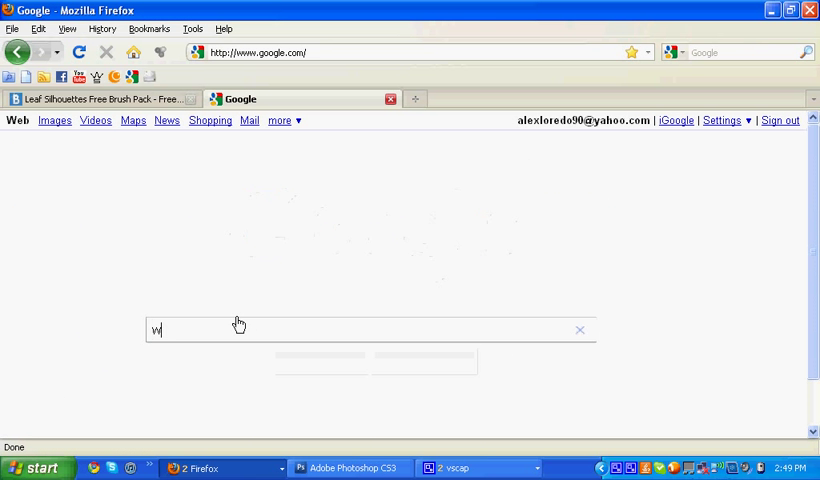
type("winrar fr")
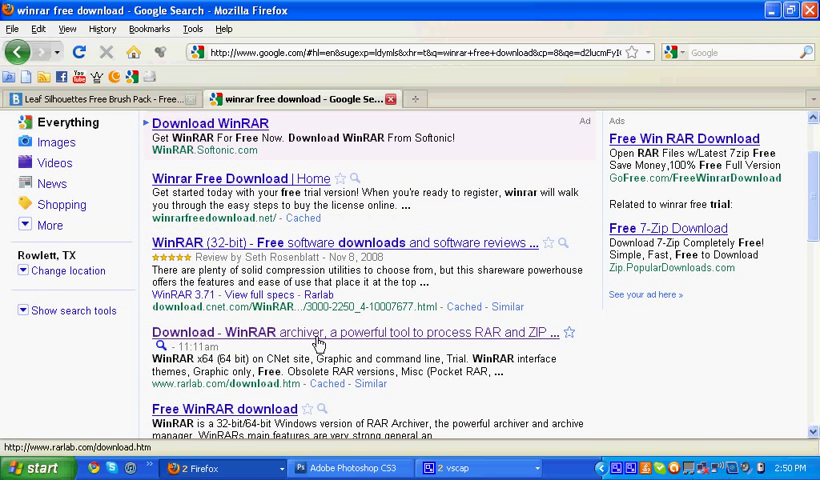
left_click(350, 332)
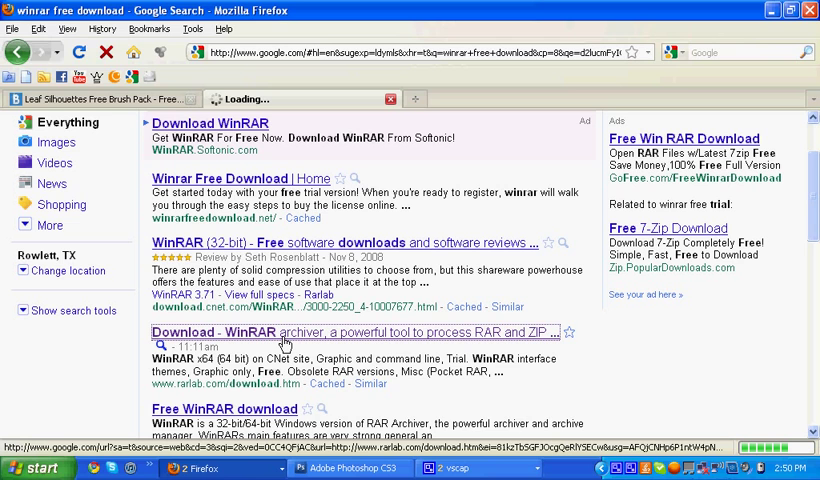
left_click(248, 332)
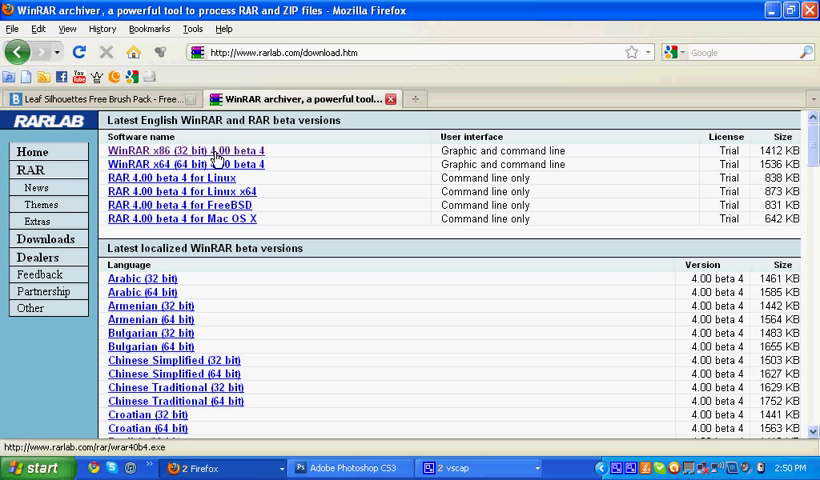
Save the WinRAR x86 (32 bit) installer to disk
left_click(188, 150)
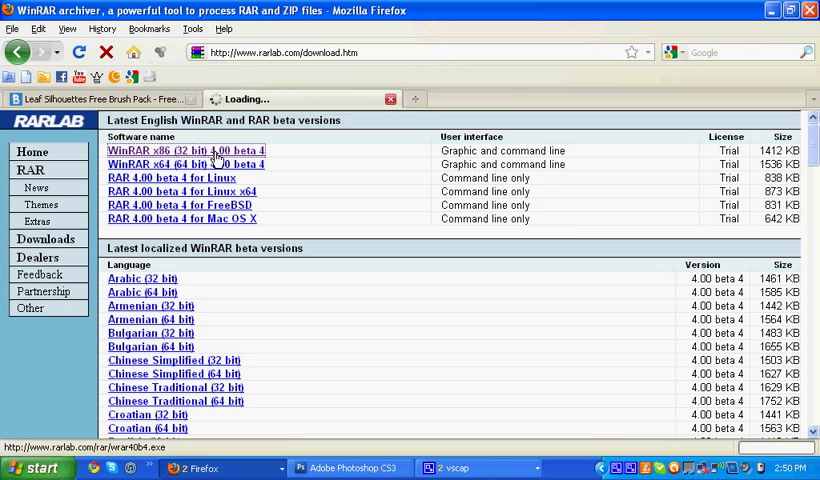
left_click(190, 152)
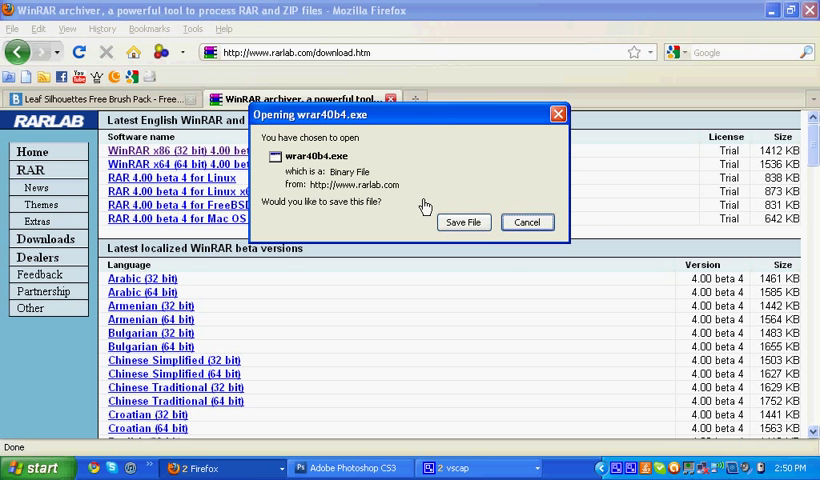
left_click(464, 222)
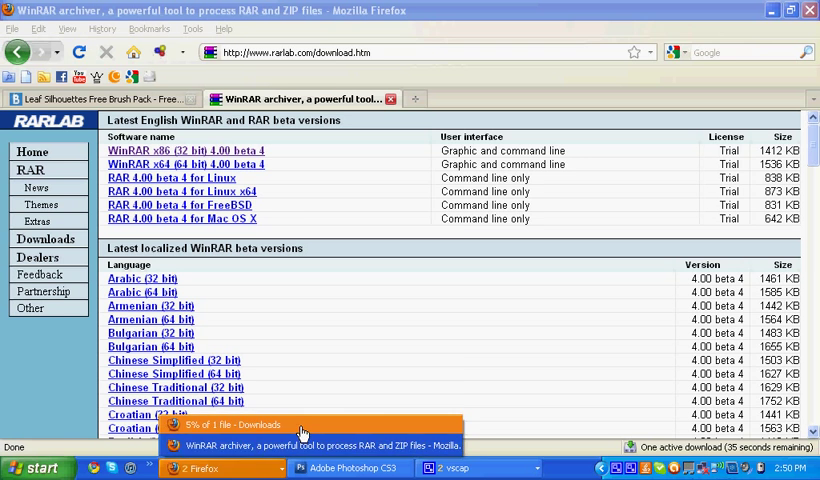
left_click(300, 424)
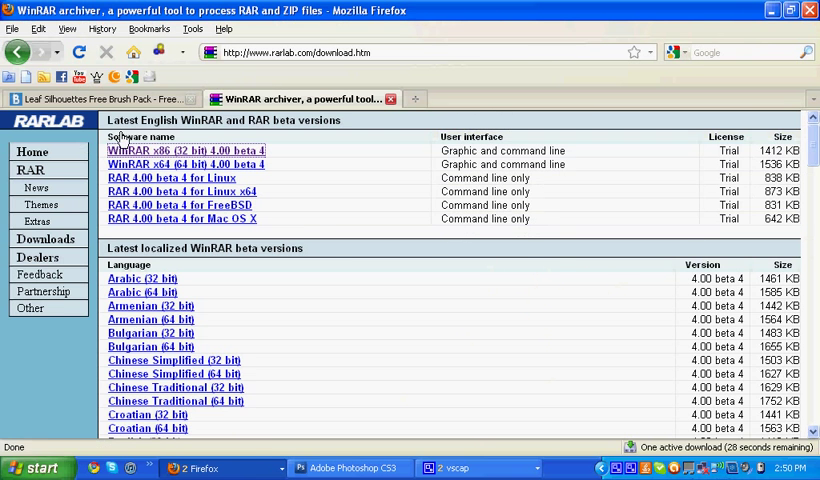
In a new tab on Google, start typing 'how not to be bored while makin' while the download finishes
left_click(100, 98)
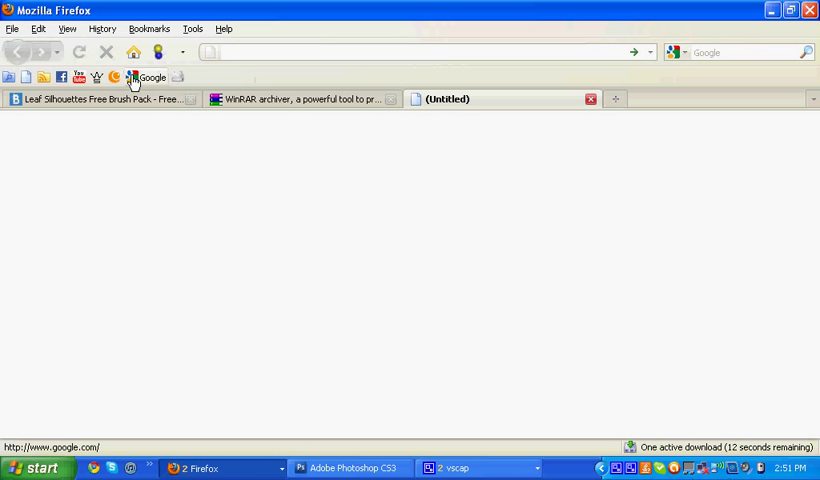
left_click(152, 76)
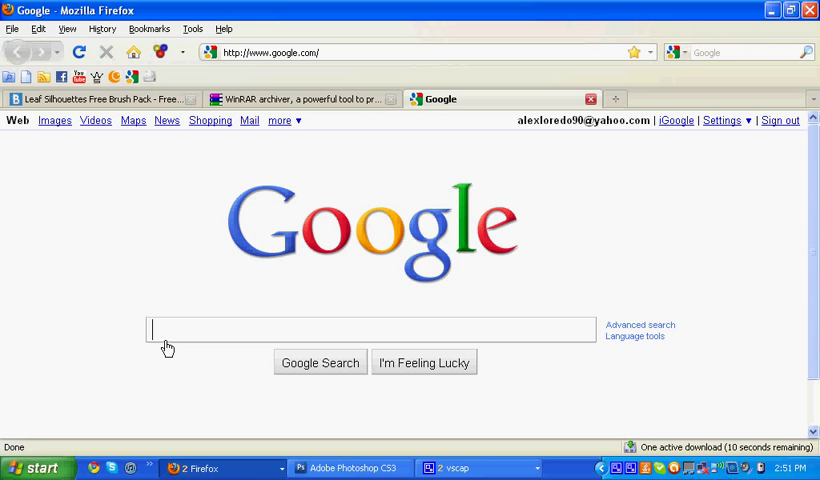
type("how not to be bored while")
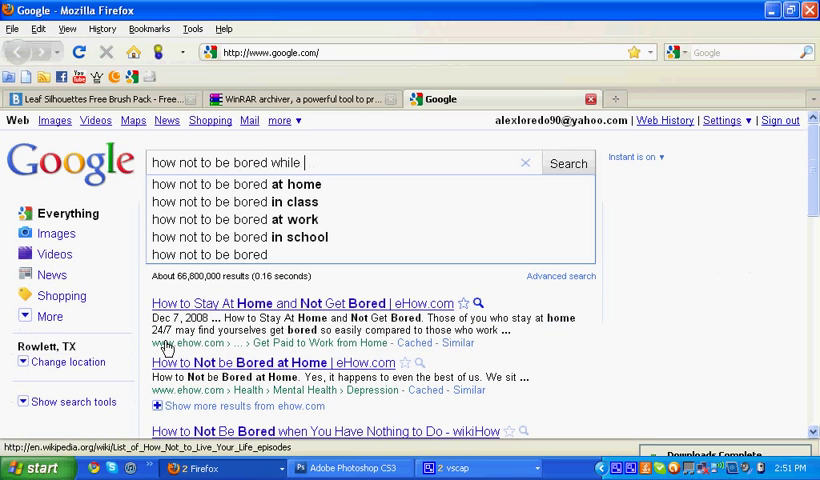
type("mak")
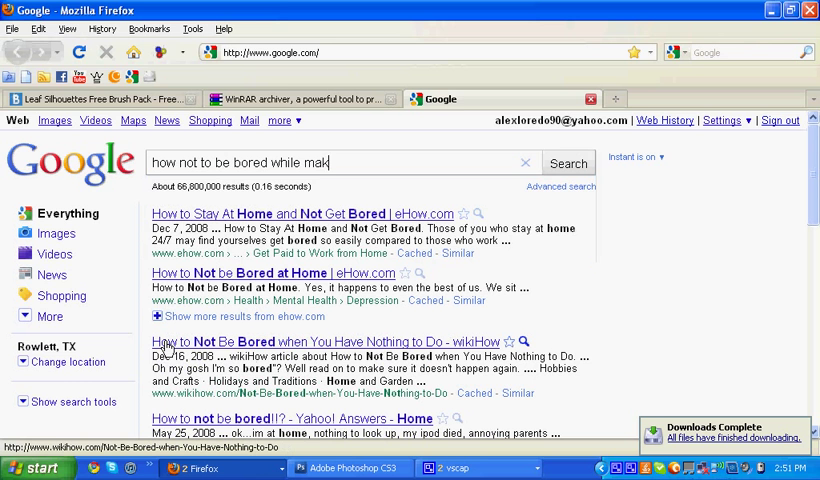
type("in")
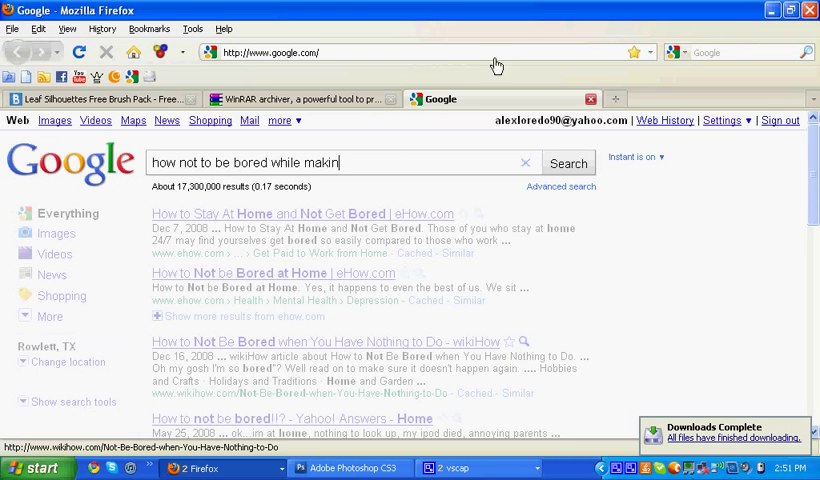
Run wrar40b4.exe from the Downloads window, confirming the executable warning, to open WinRAR Setup
left_click(100, 98)
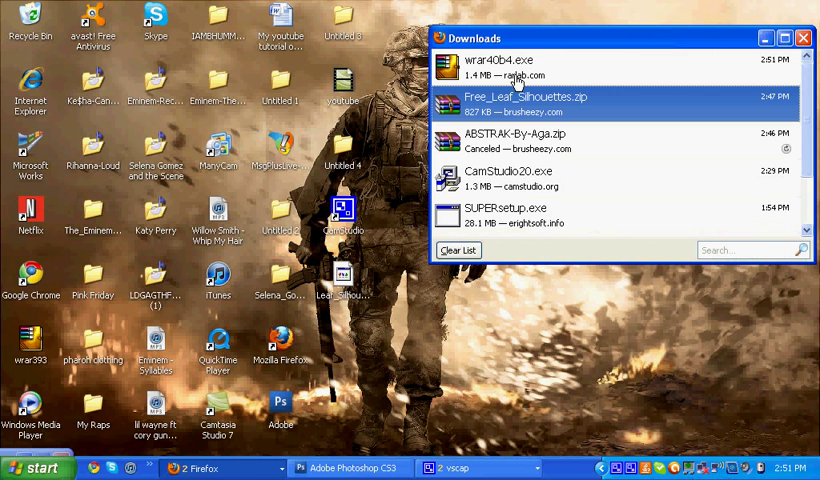
double_click(510, 60)
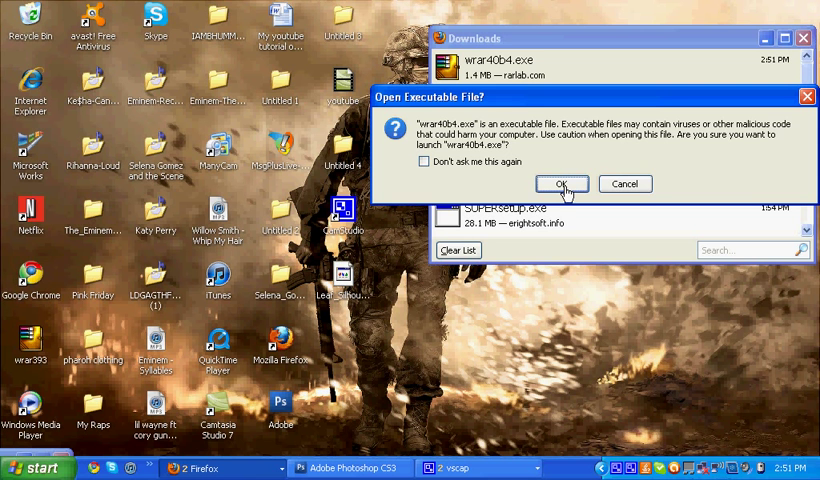
left_click(562, 184)
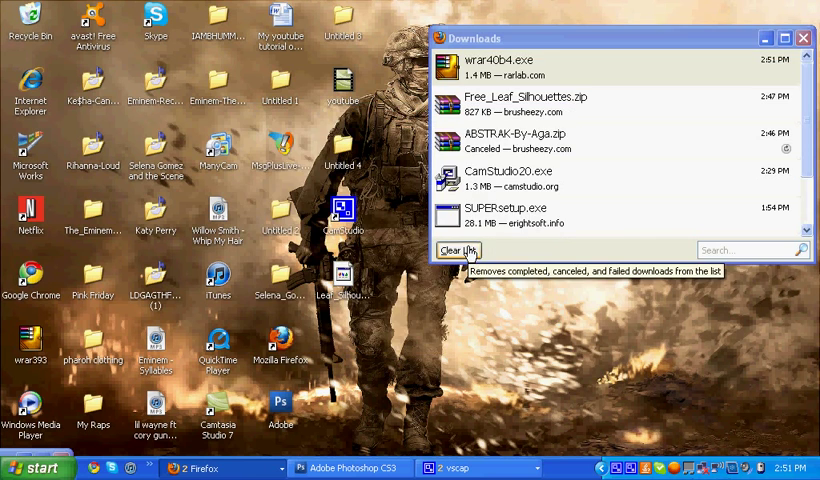
double_click(510, 60)
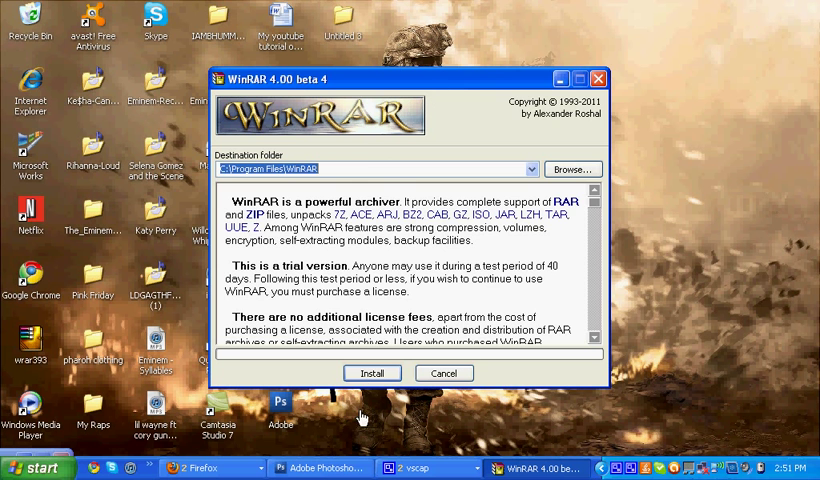
Install WinRAR to the default folder with default file associations and finish setup with Done
left_click(372, 372)
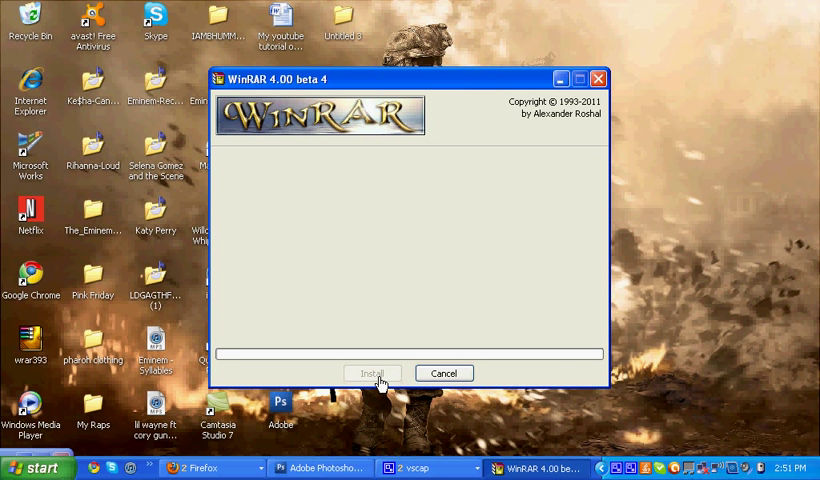
left_click(372, 372)
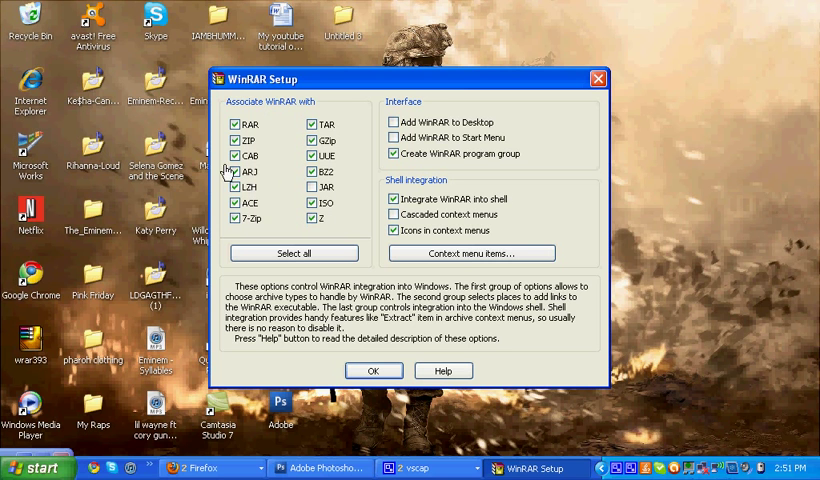
left_click(312, 172)
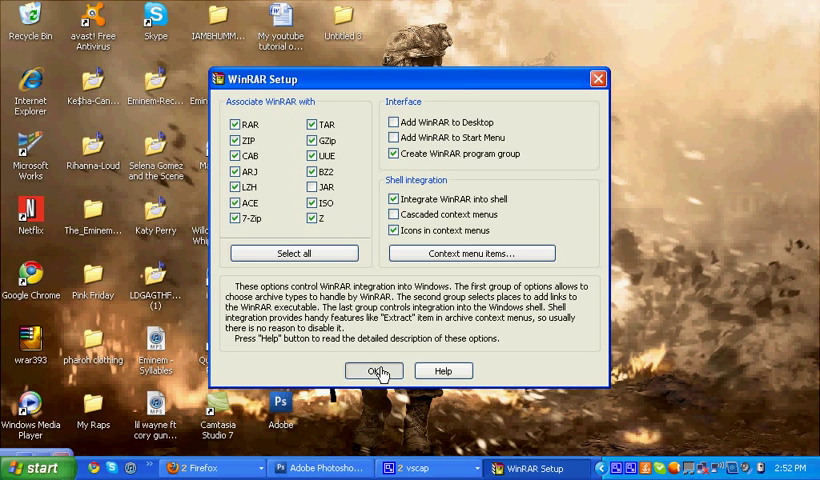
left_click(374, 370)
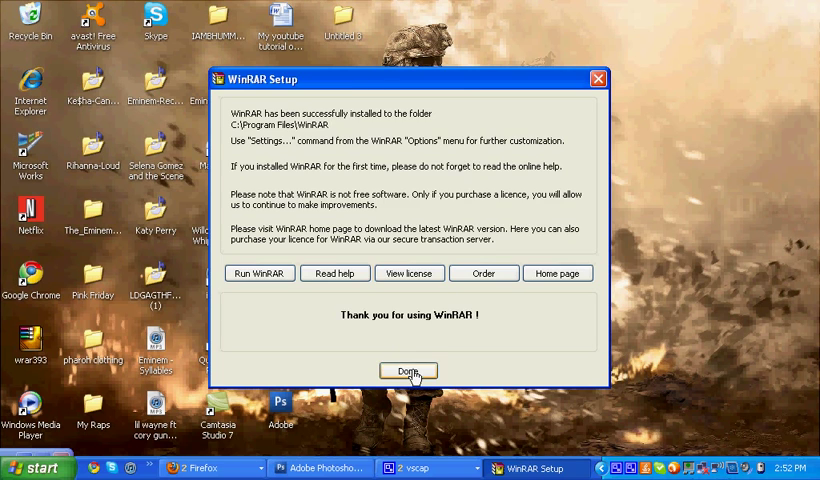
left_click(408, 372)
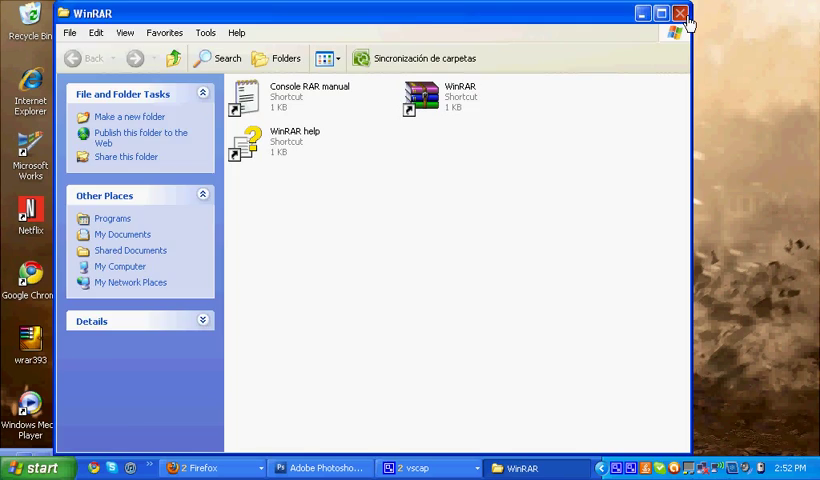
Close the WinRAR shortcuts folder and move the WinRAR icon to a free desktop spot
left_click(680, 12)
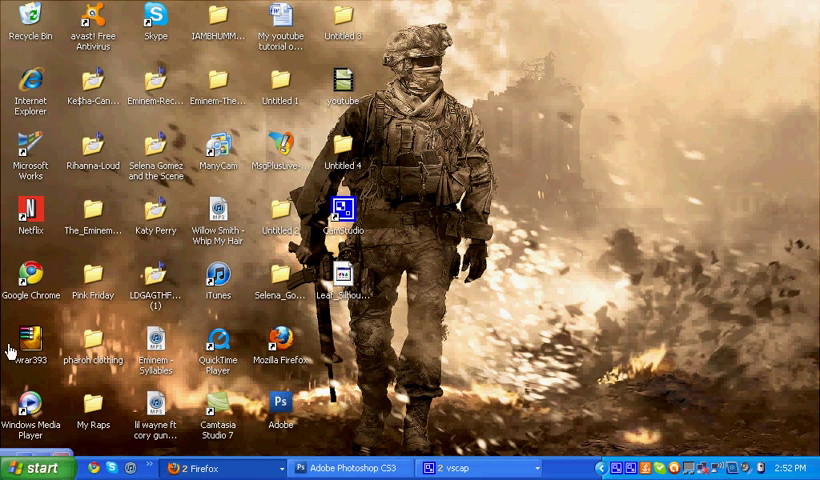
mouse_move(42, 310)
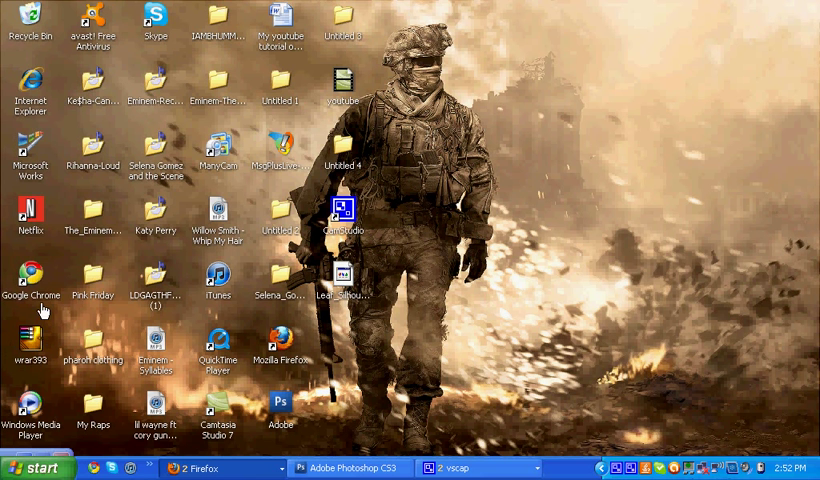
left_click(28, 344)
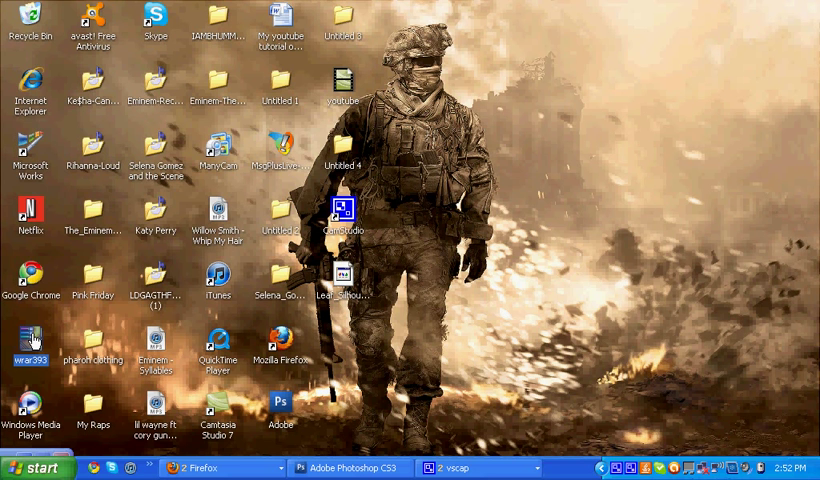
left_click_drag(28, 340, 474, 176)
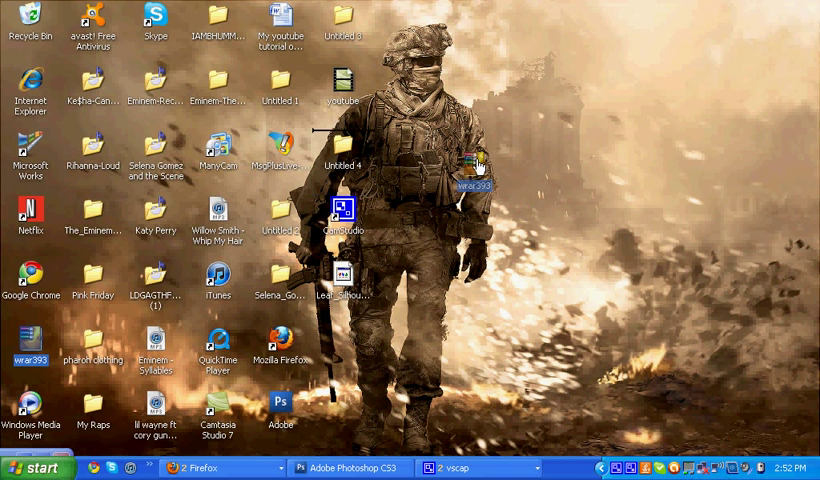